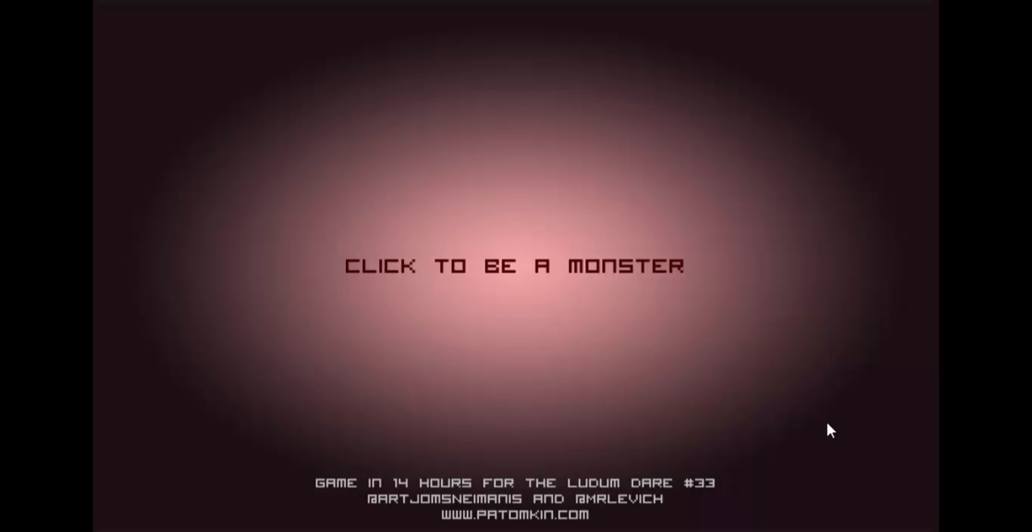
{"action": "mouse_move", "coordinate": [387, 316]}
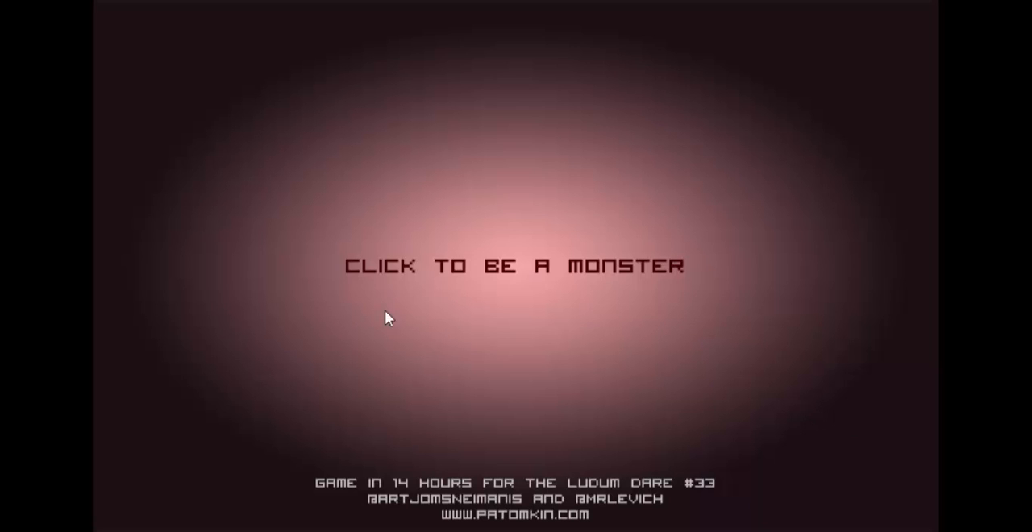
{"action": "mouse_move", "coordinate": [303, 275]}
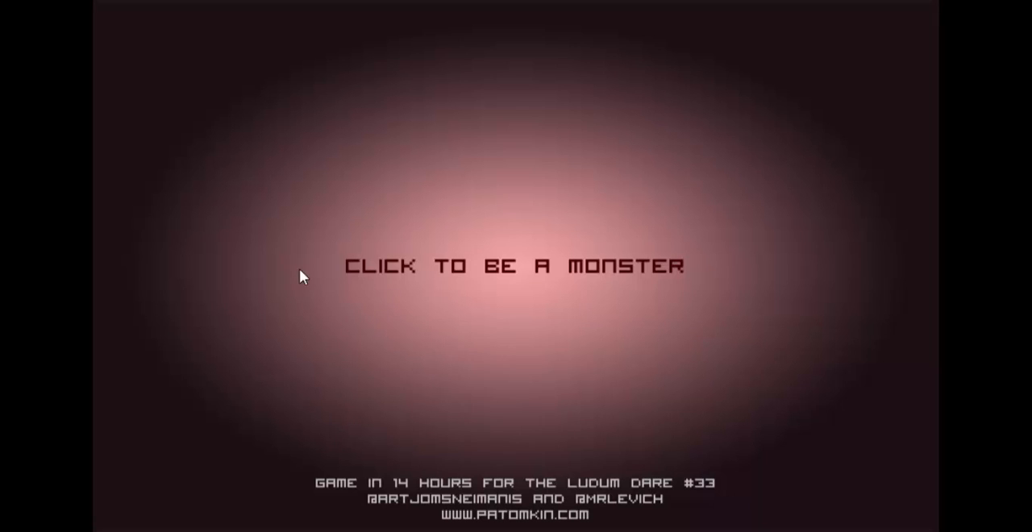
{"action": "mouse_move", "coordinate": [660, 215]}
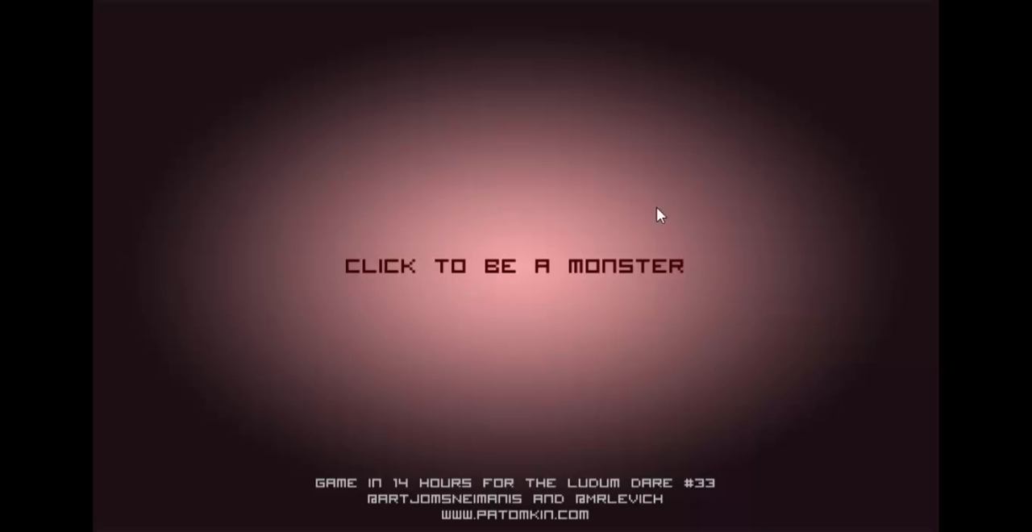
{"action": "mouse_move", "coordinate": [384, 363]}
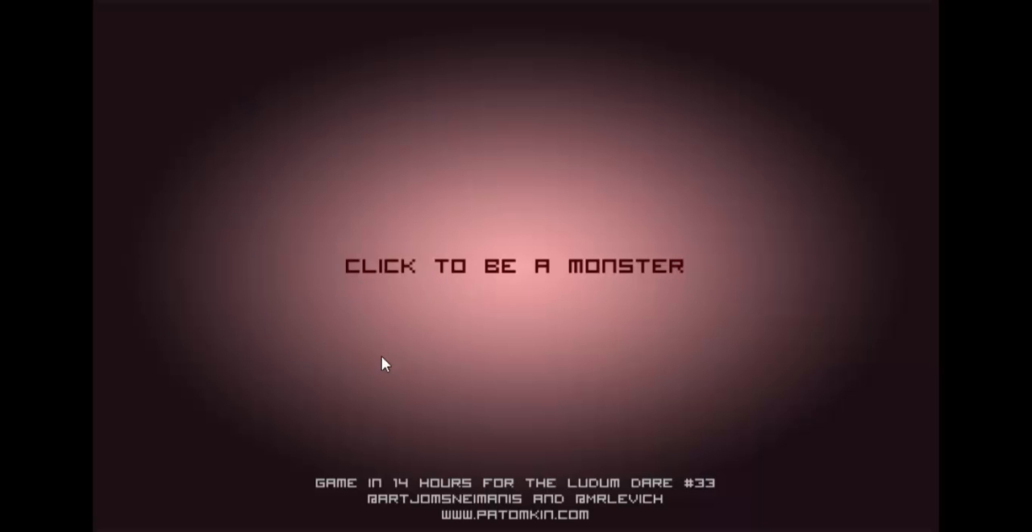
{"action": "mouse_move", "coordinate": [493, 524]}
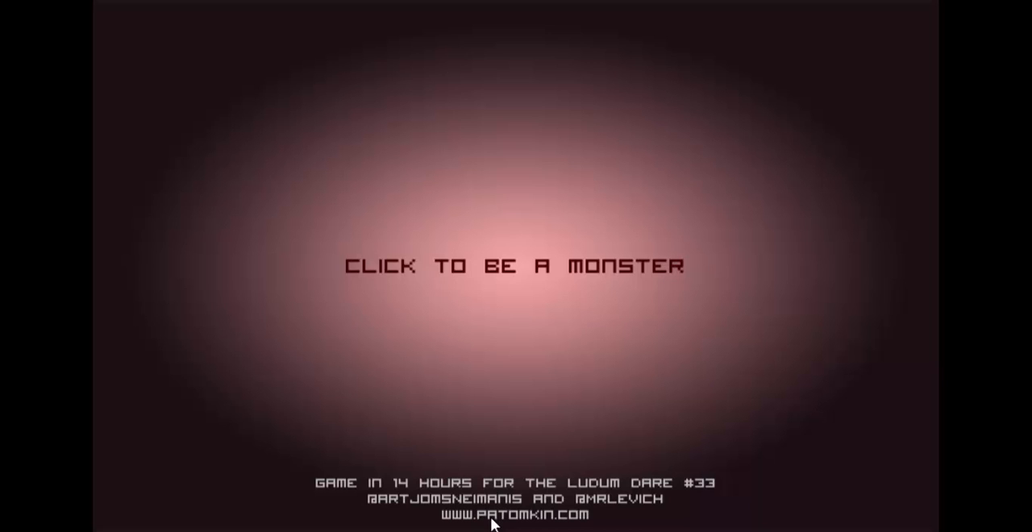
{"action": "mouse_move", "coordinate": [500, 271]}
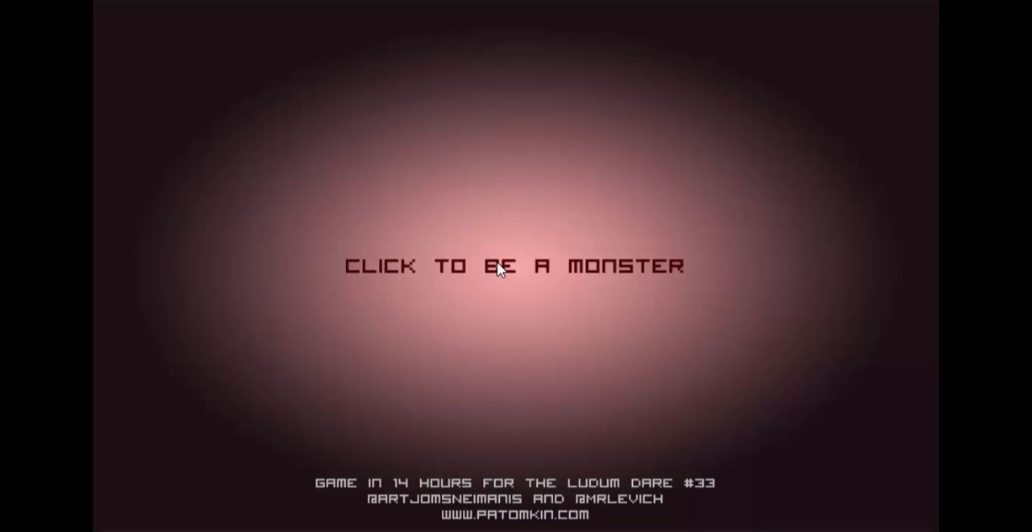
- Start the game from the title screen and reach the sandal, foot and sock scene
{"action": "left_click", "coordinate": [500, 266]}
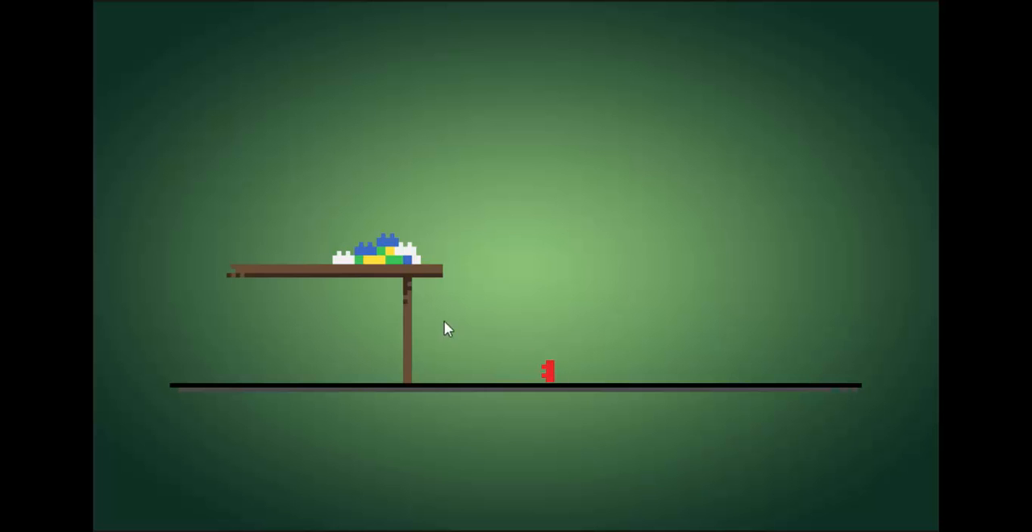
{"action": "mouse_move", "coordinate": [554, 376]}
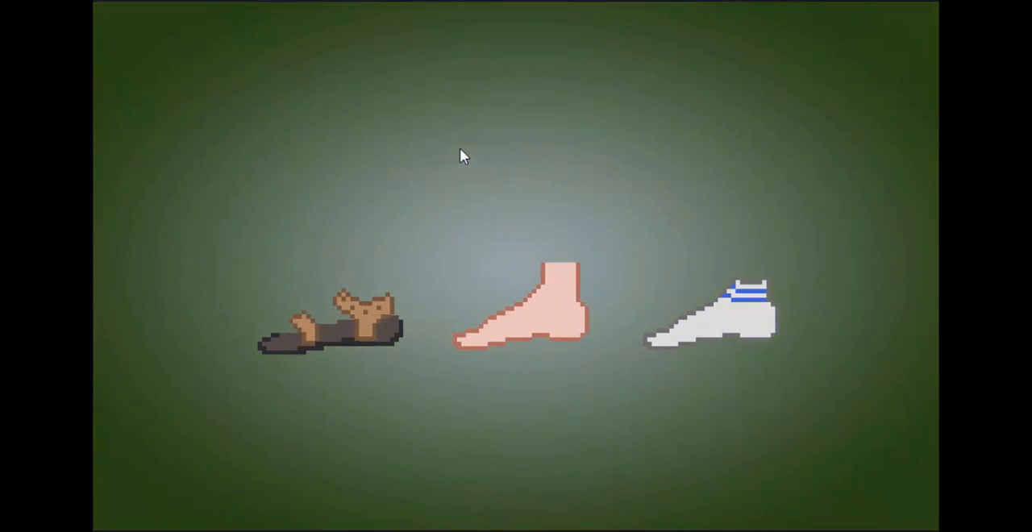
- Dress the foot in the sock and sandal, triggering the HOW DARE YOU reaction
{"action": "left_click", "coordinate": [519, 314]}
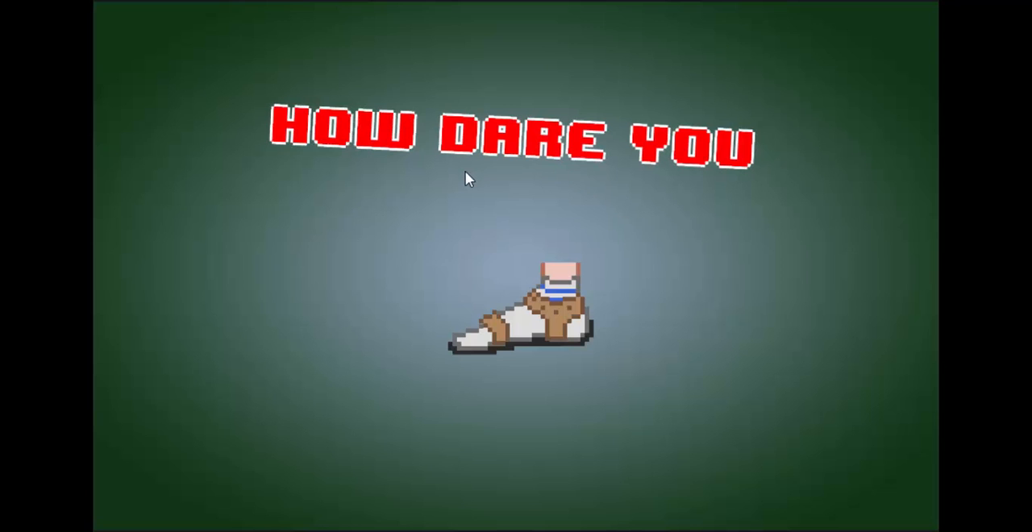
{"action": "mouse_move", "coordinate": [439, 184]}
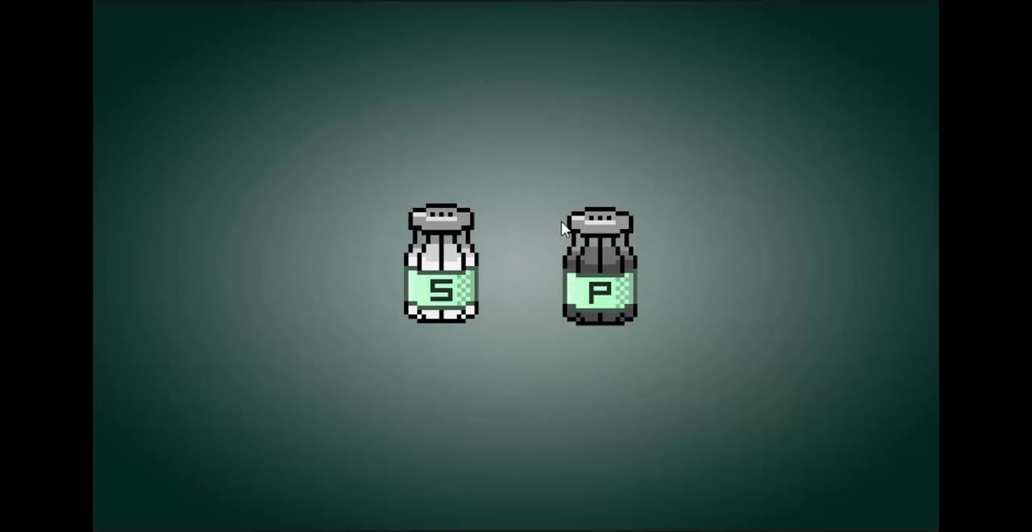
{"action": "mouse_move", "coordinate": [450, 216]}
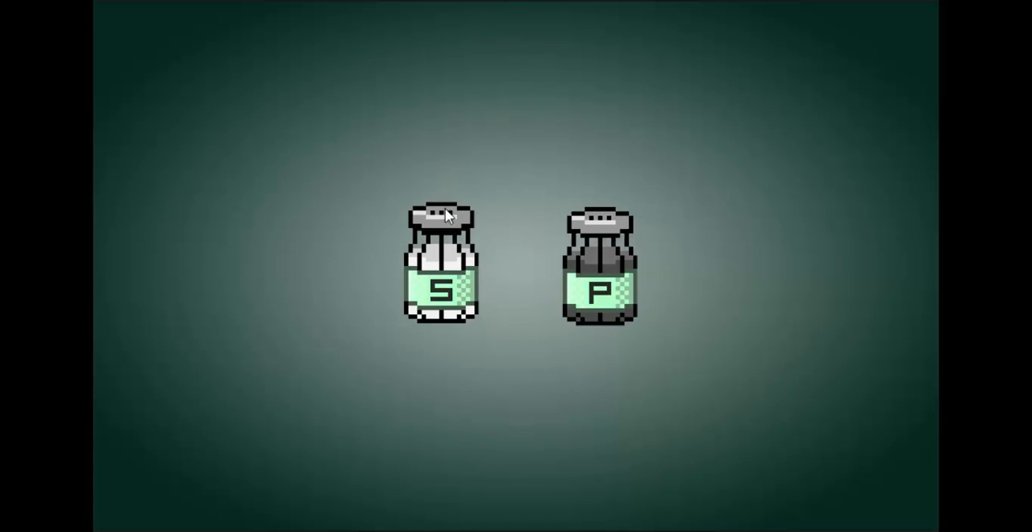
{"action": "mouse_move", "coordinate": [453, 234]}
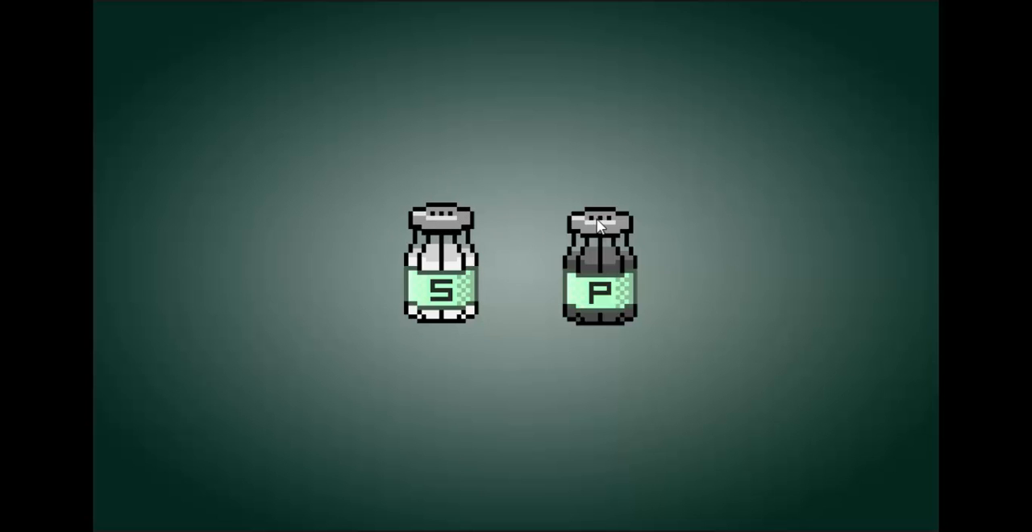
{"action": "mouse_move", "coordinate": [448, 232]}
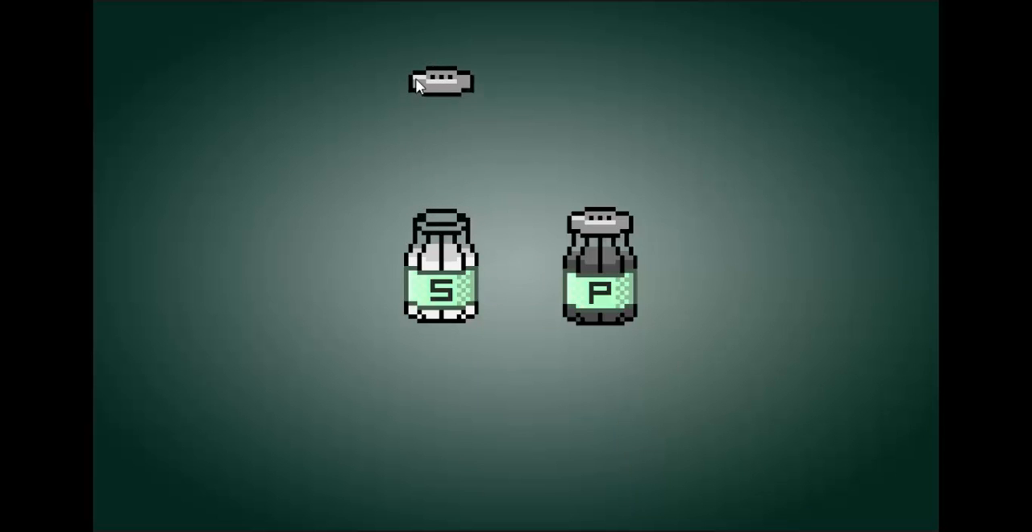
{"action": "mouse_move", "coordinate": [615, 192]}
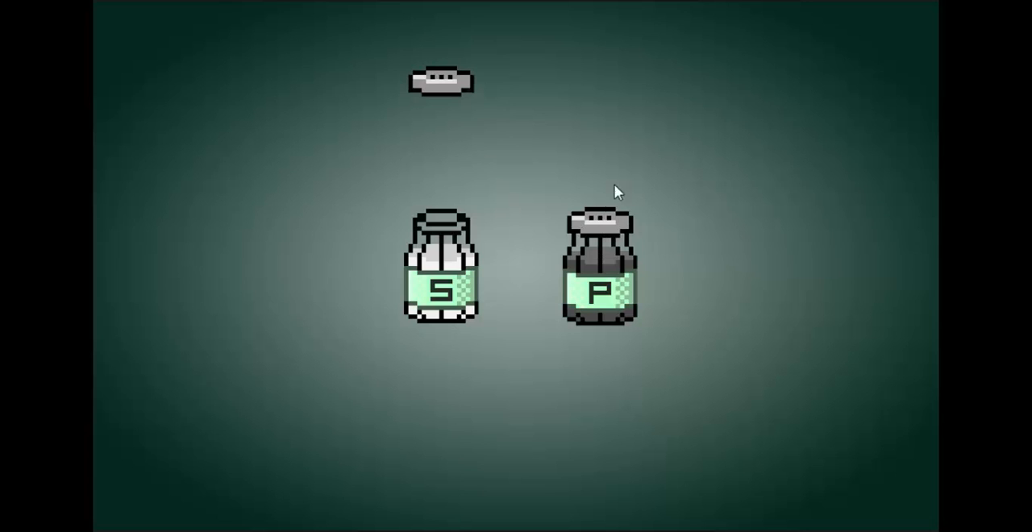
{"action": "mouse_move", "coordinate": [427, 126]}
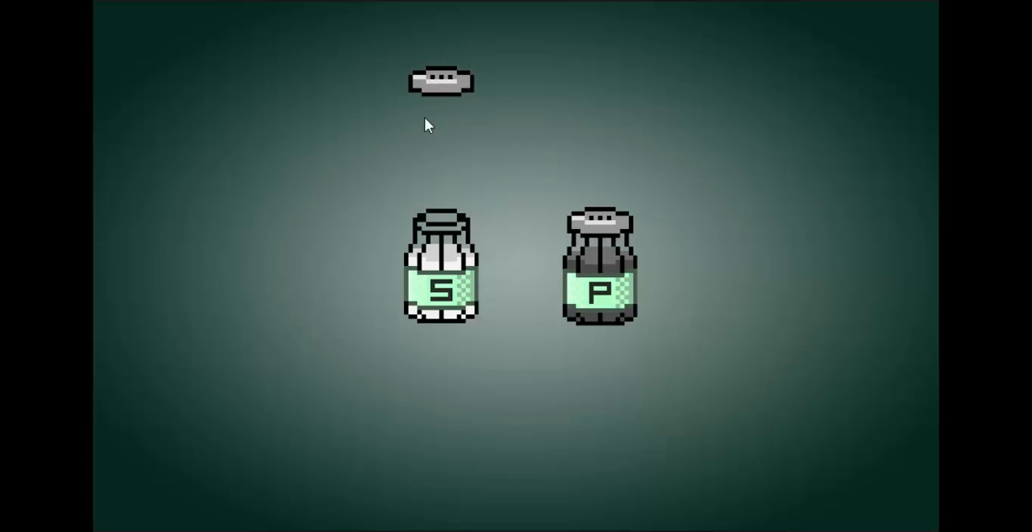
{"action": "mouse_move", "coordinate": [436, 98]}
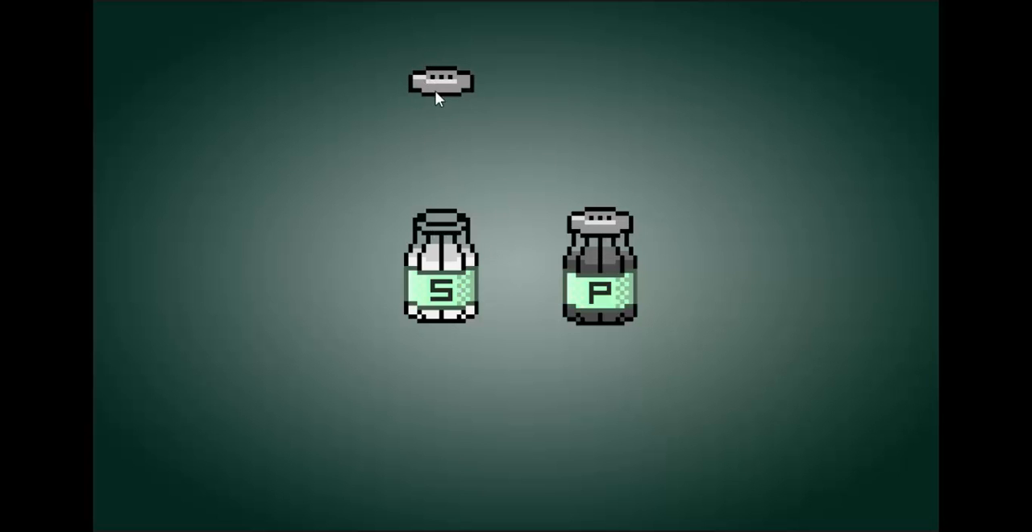
{"action": "mouse_move", "coordinate": [449, 68]}
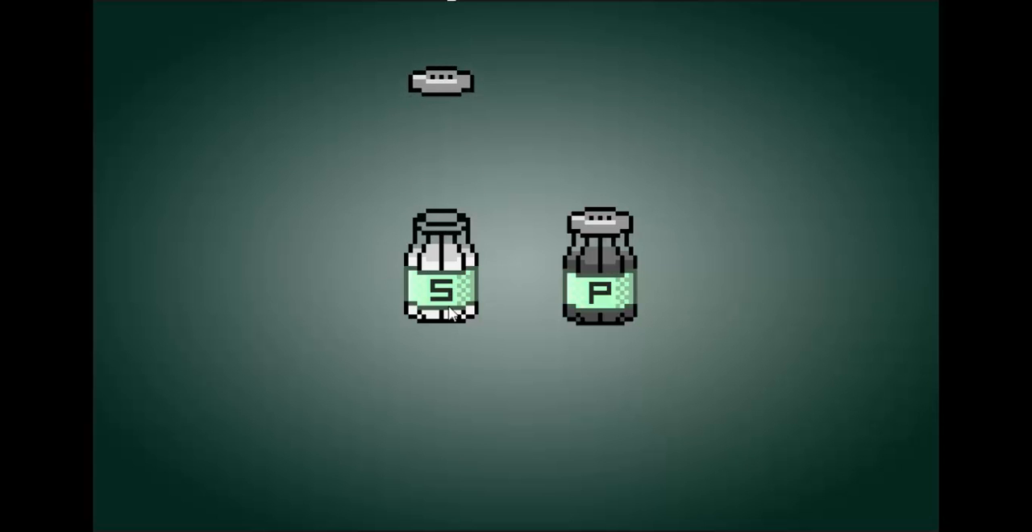
{"action": "mouse_move", "coordinate": [593, 245]}
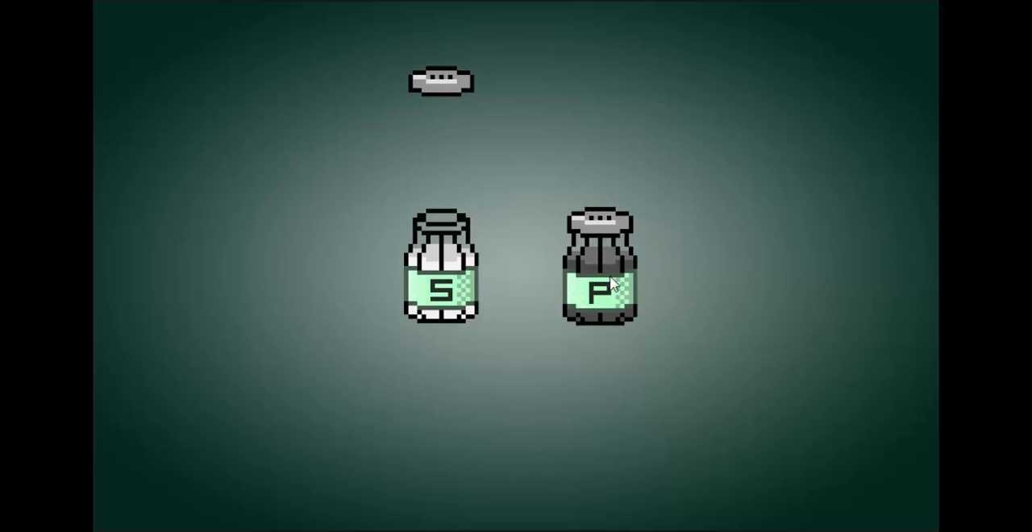
{"action": "mouse_move", "coordinate": [443, 90]}
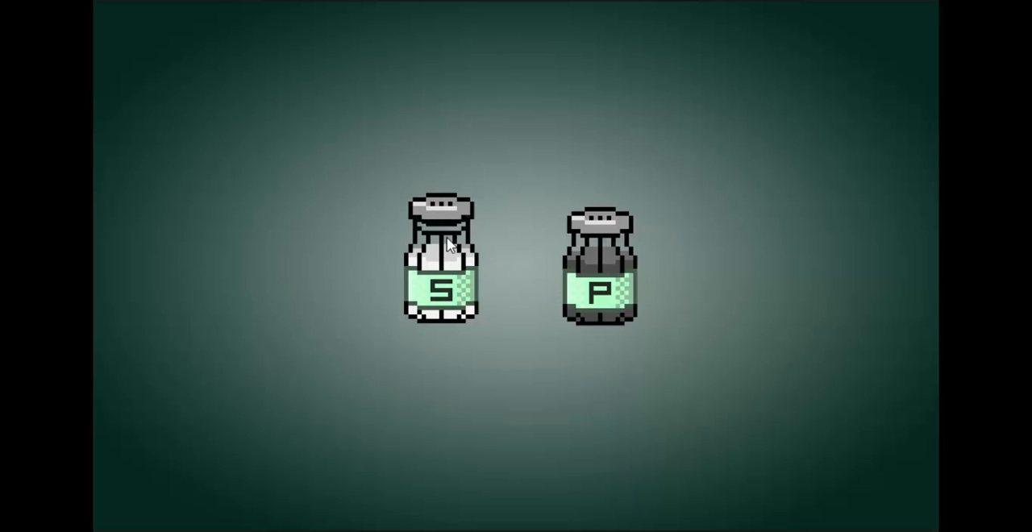
{"action": "mouse_move", "coordinate": [454, 220]}
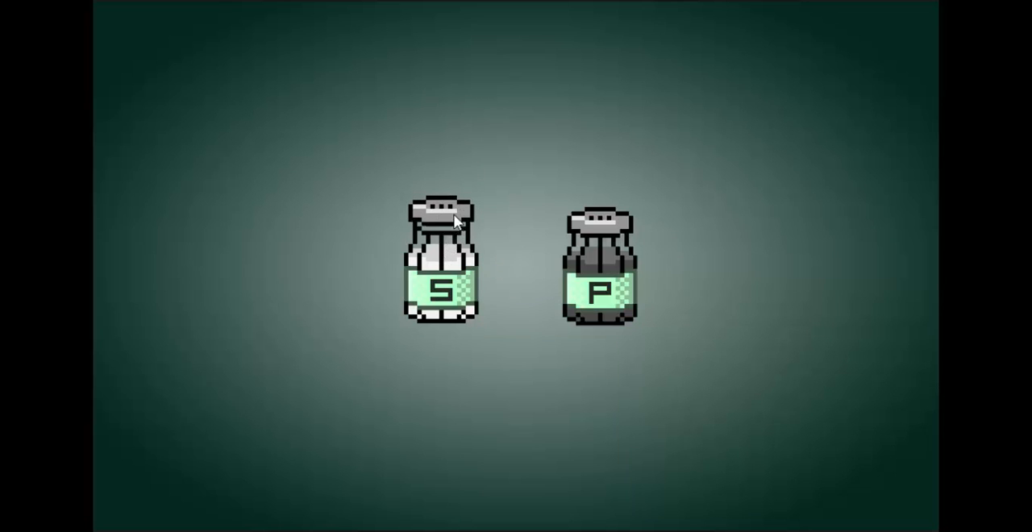
{"action": "mouse_move", "coordinate": [493, 240]}
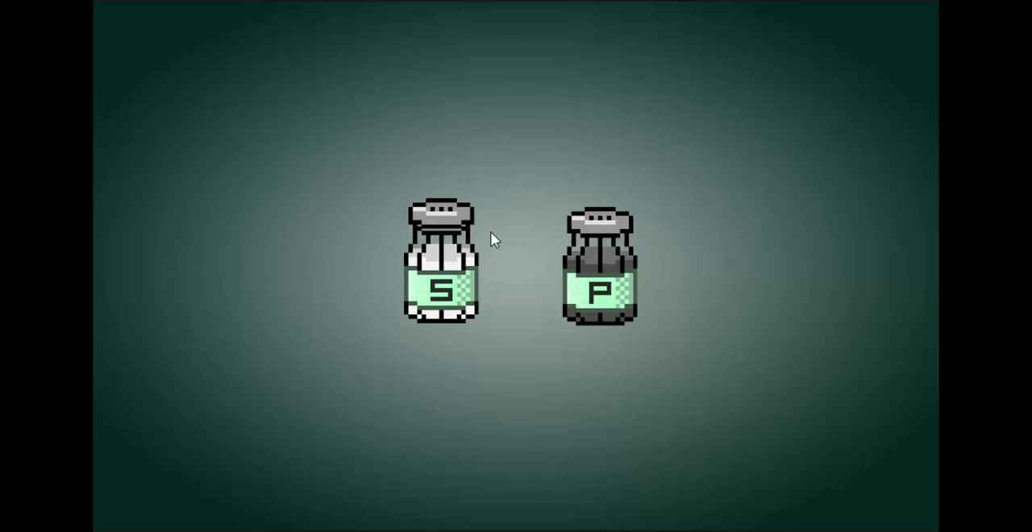
{"action": "mouse_move", "coordinate": [453, 229]}
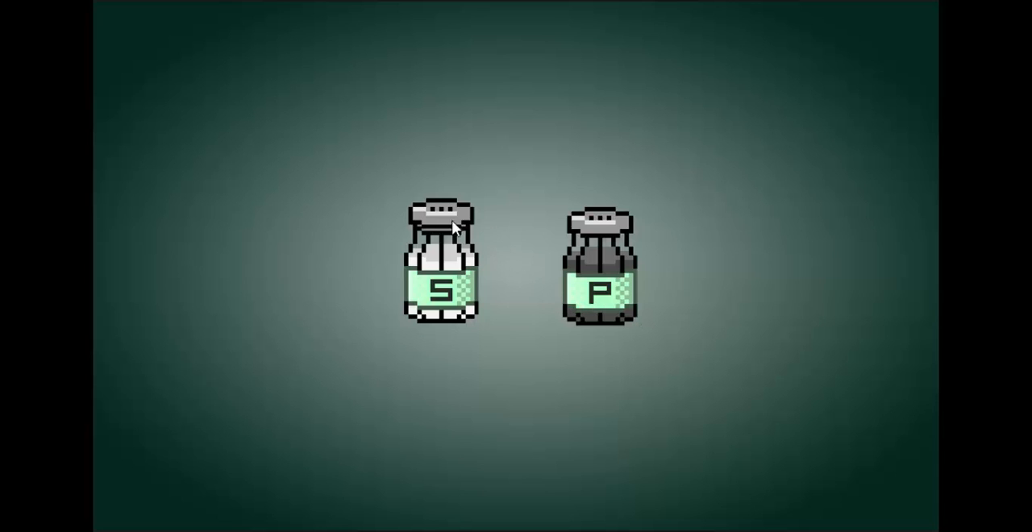
- Remove the cap from the salt shaker, triggering the JUST WHY message
{"action": "left_click", "coordinate": [441, 216]}
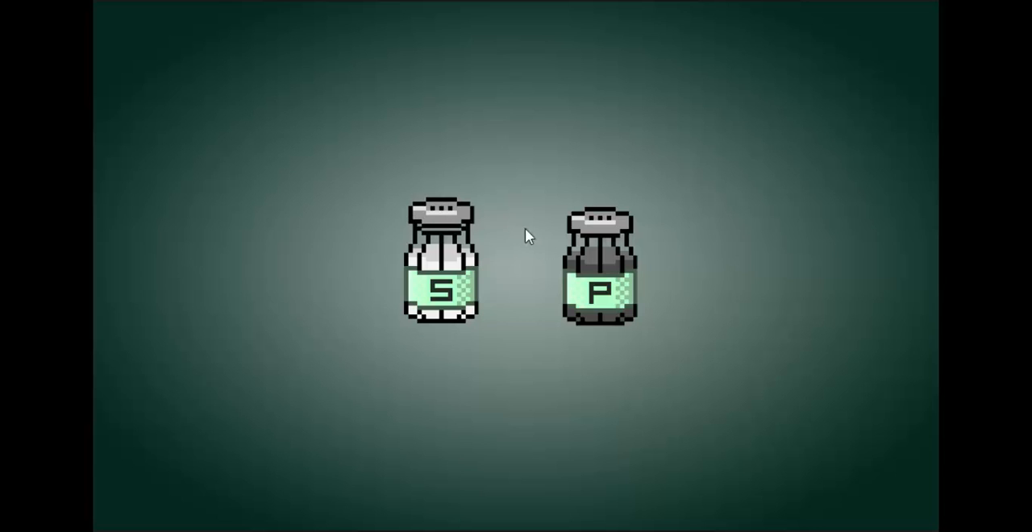
{"action": "mouse_move", "coordinate": [625, 216]}
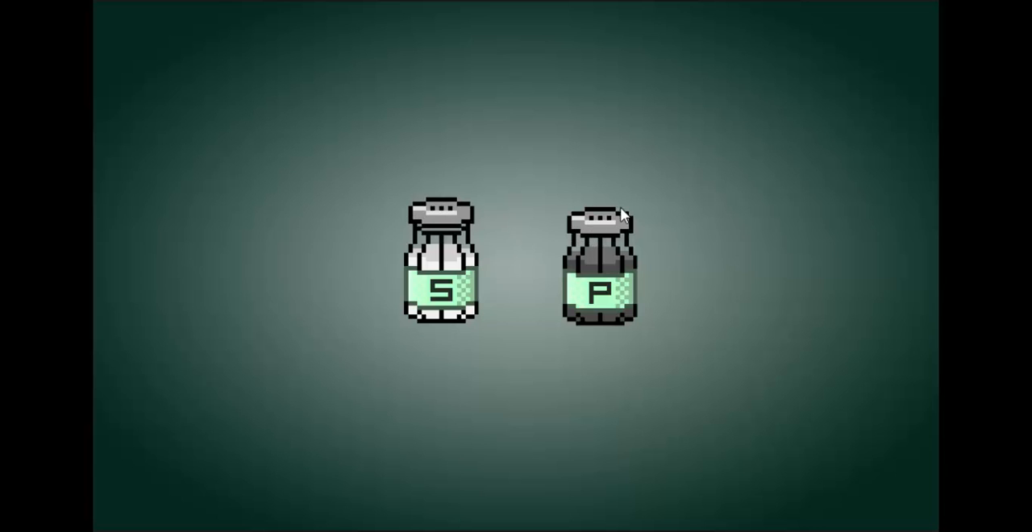
{"action": "mouse_move", "coordinate": [584, 225]}
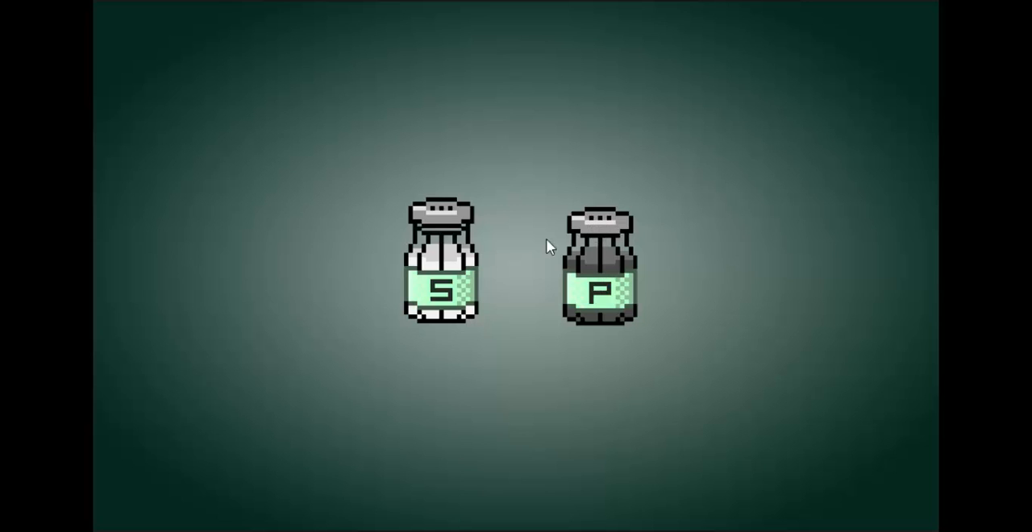
{"action": "mouse_move", "coordinate": [442, 216]}
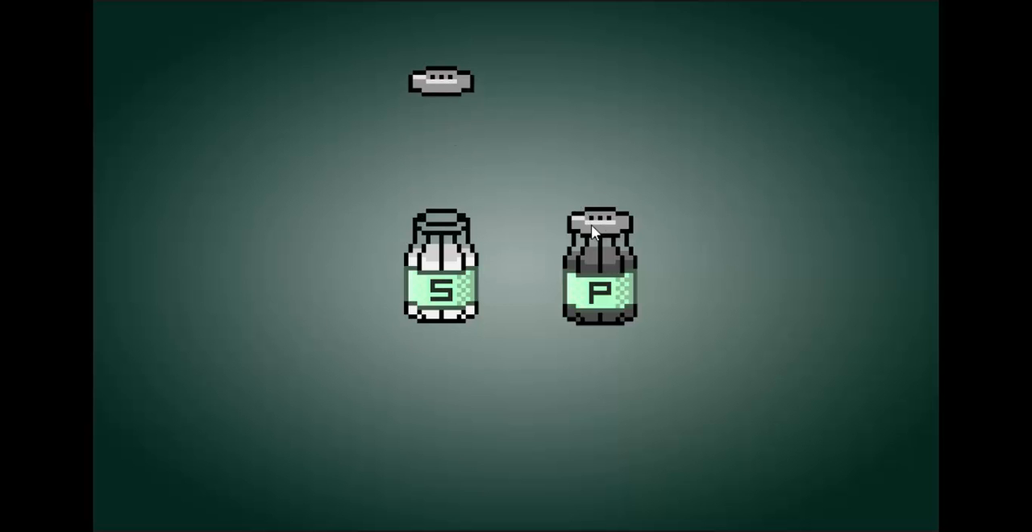
{"action": "mouse_move", "coordinate": [603, 216]}
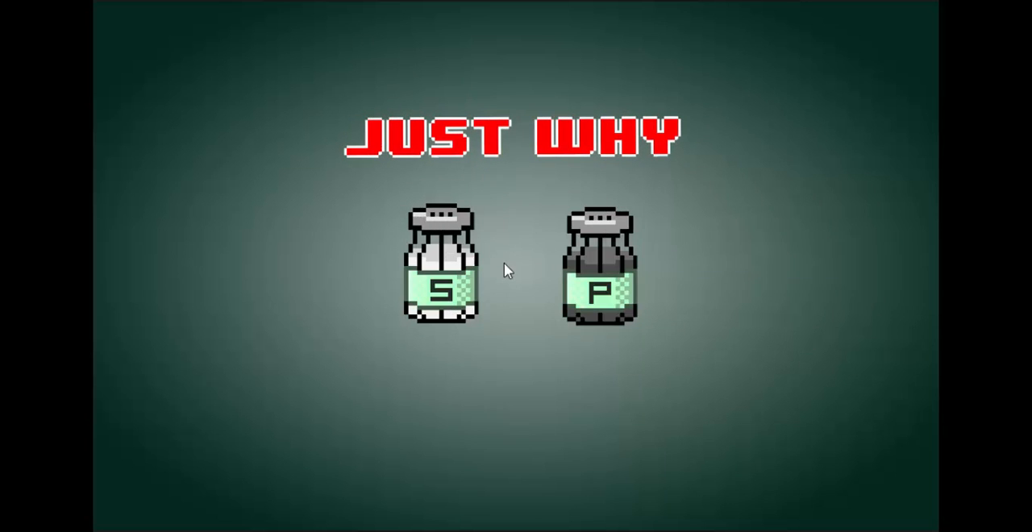
{"action": "mouse_move", "coordinate": [464, 245]}
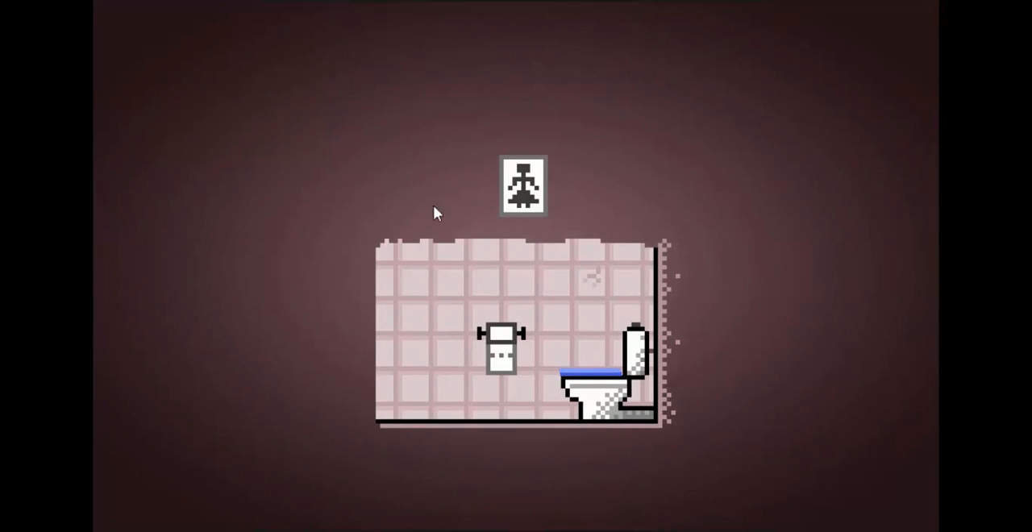
{"action": "mouse_move", "coordinate": [523, 201]}
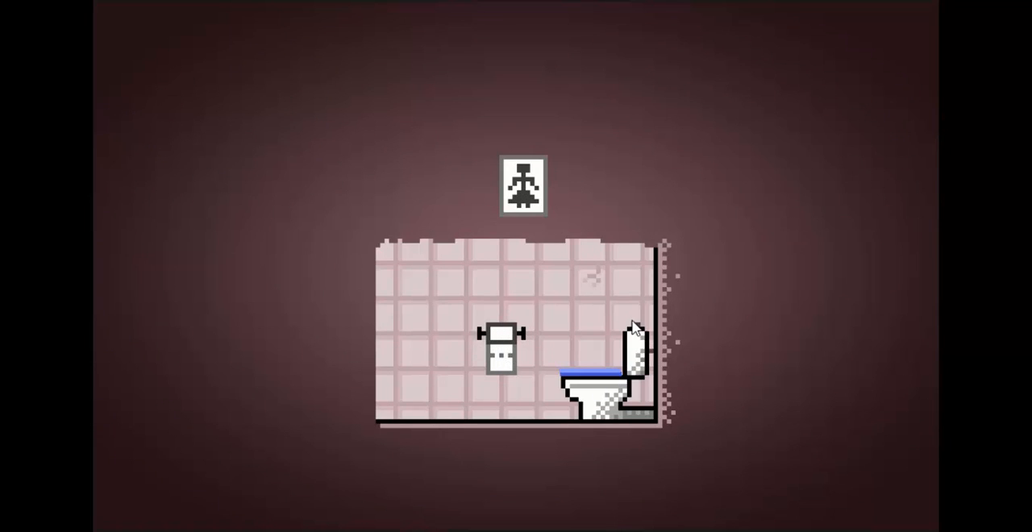
{"action": "mouse_move", "coordinate": [406, 316]}
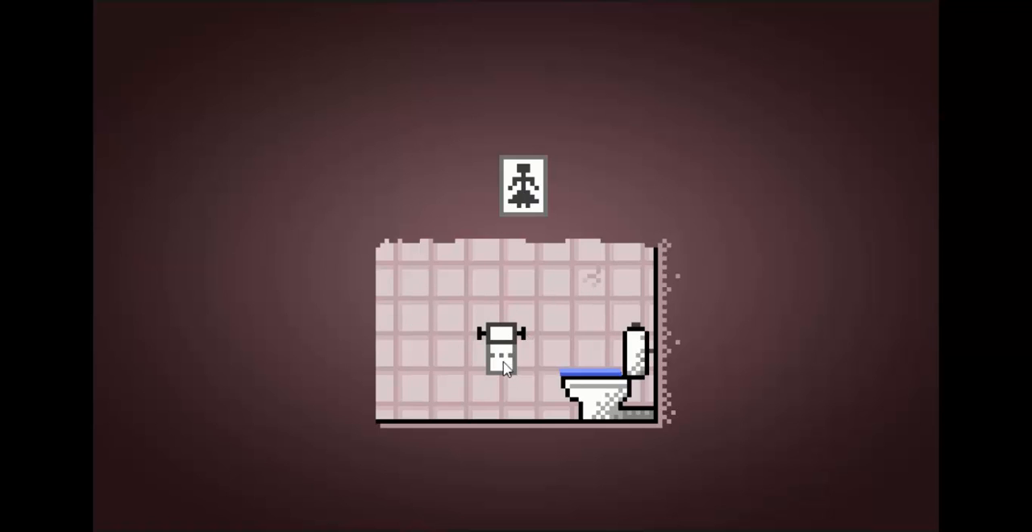
{"action": "mouse_move", "coordinate": [677, 328]}
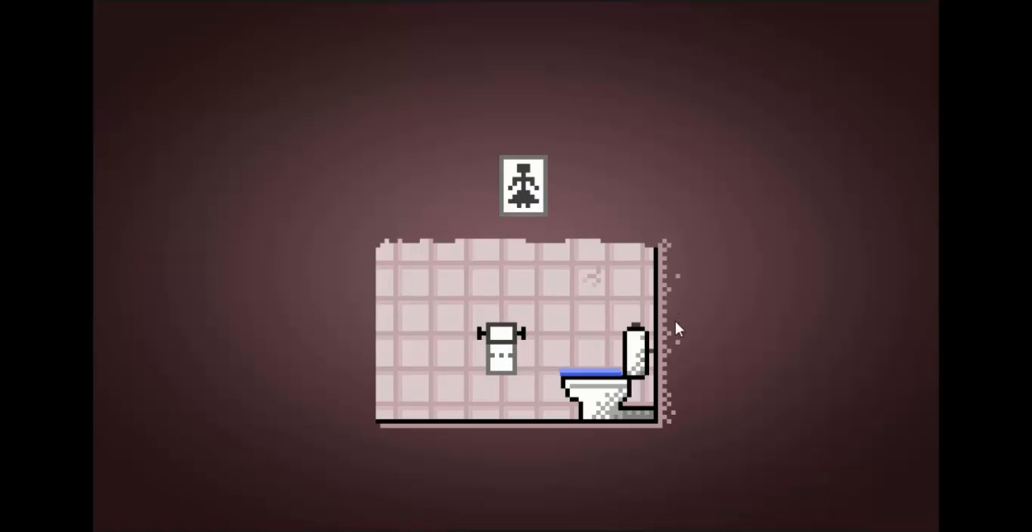
{"action": "mouse_move", "coordinate": [639, 336]}
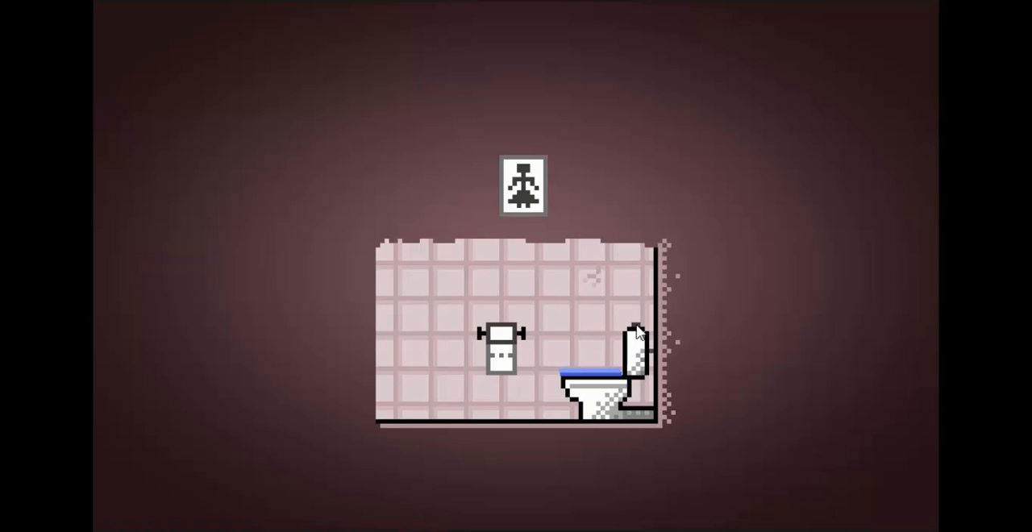
{"action": "mouse_move", "coordinate": [434, 248]}
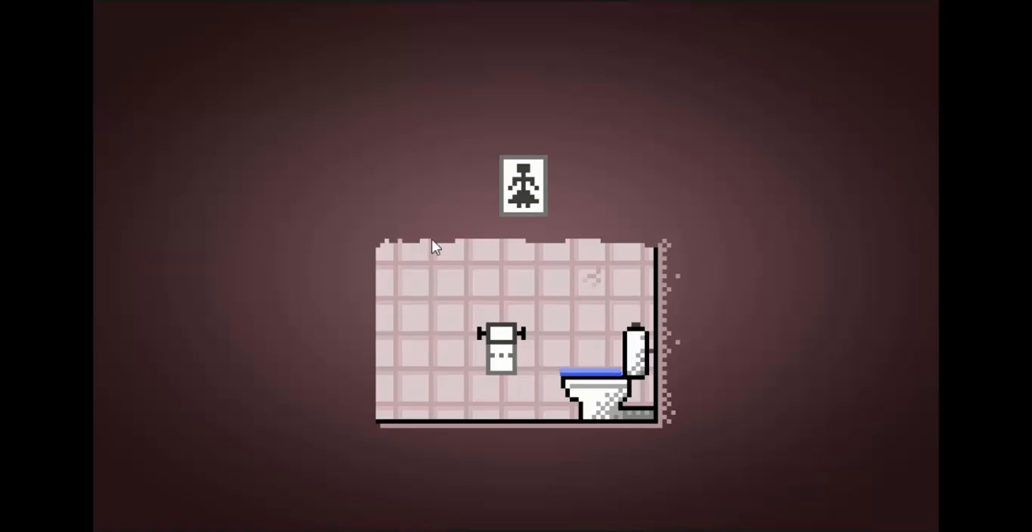
{"action": "mouse_move", "coordinate": [497, 335]}
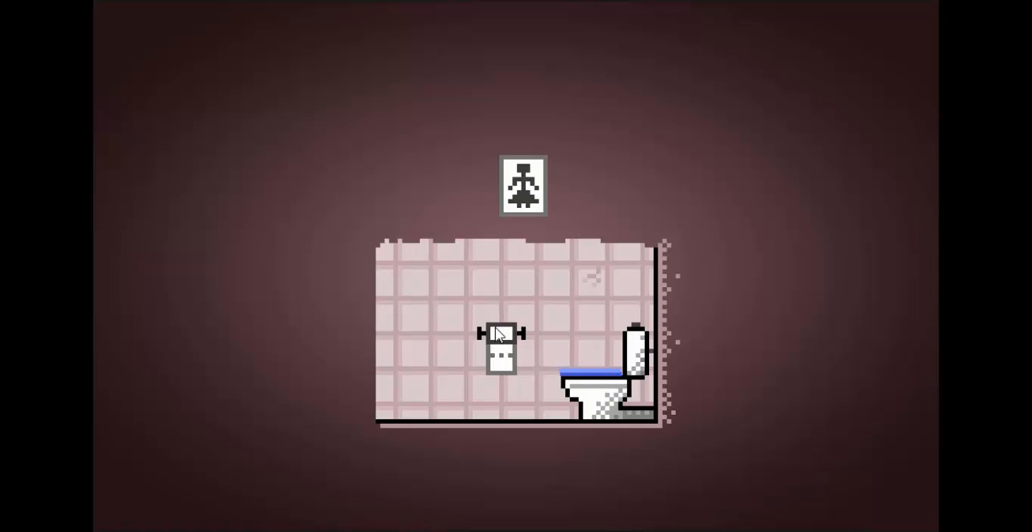
{"action": "mouse_move", "coordinate": [632, 169]}
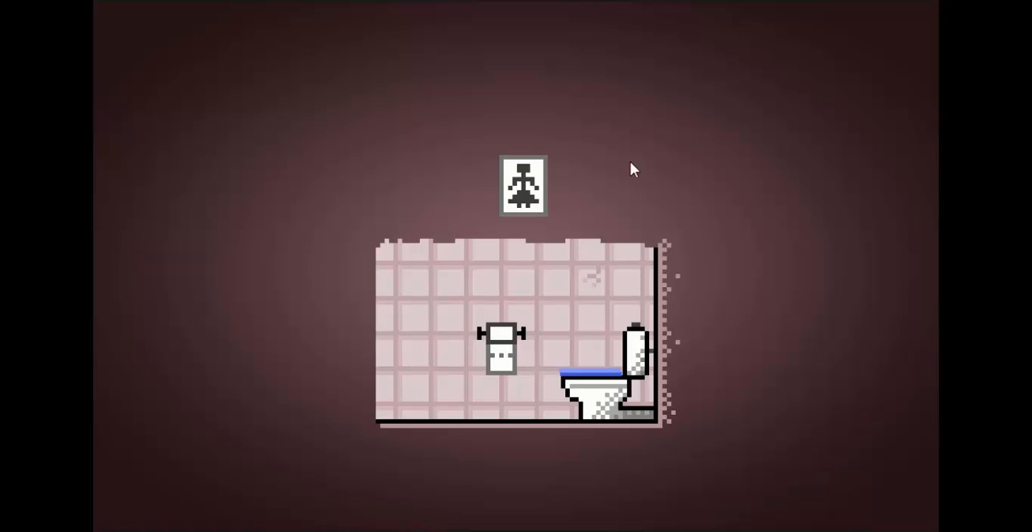
{"action": "mouse_move", "coordinate": [573, 270]}
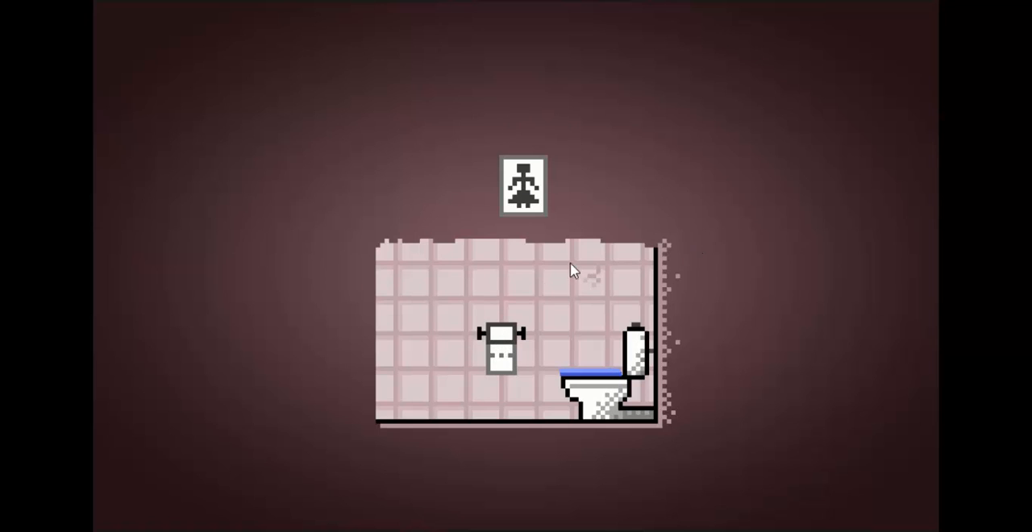
{"action": "mouse_move", "coordinate": [600, 297]}
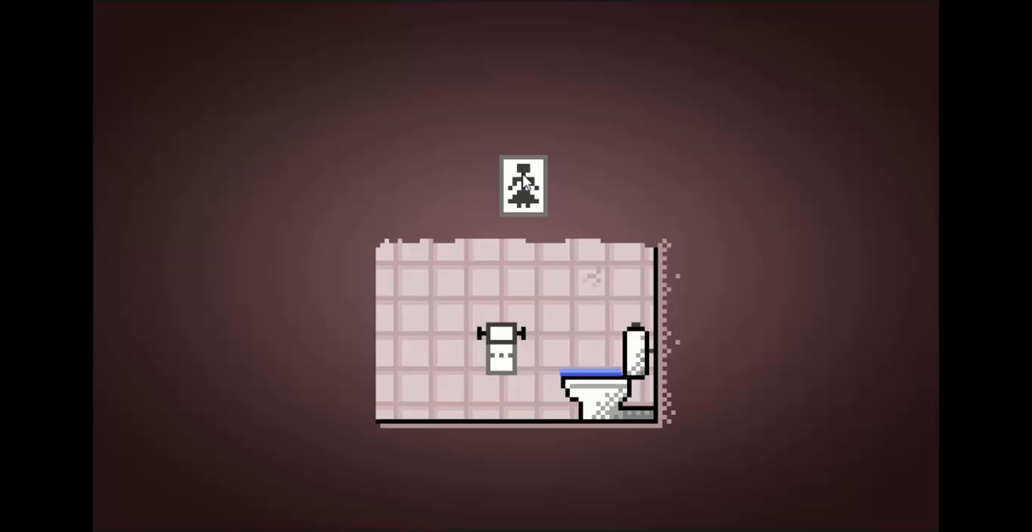
{"action": "mouse_move", "coordinate": [589, 387]}
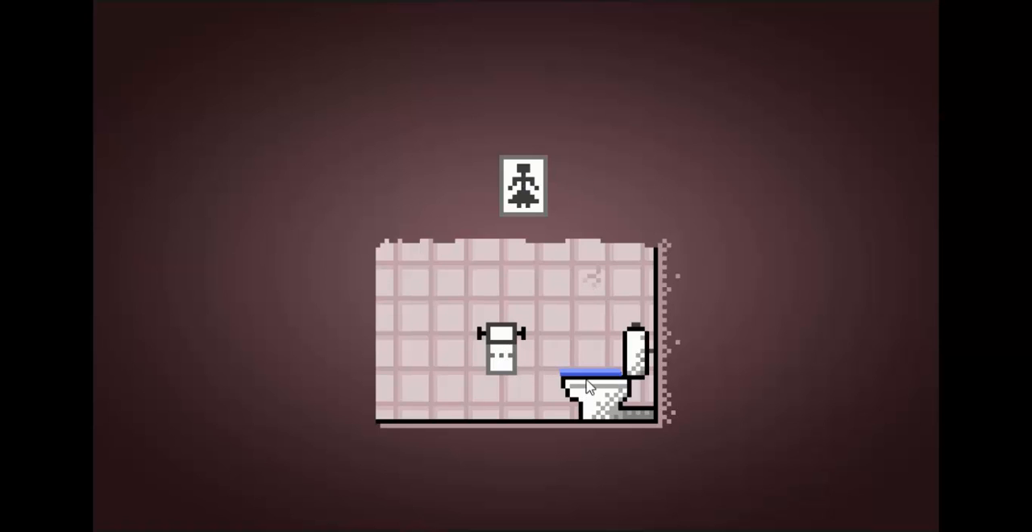
{"action": "mouse_move", "coordinate": [603, 374]}
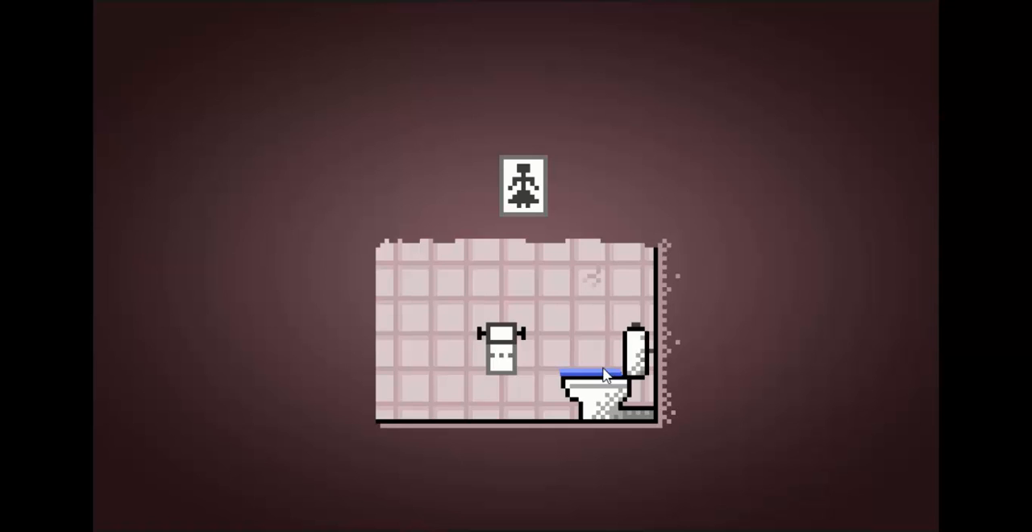
- Lift the toilet seat in the bathroom scene
{"action": "left_click", "coordinate": [600, 372]}
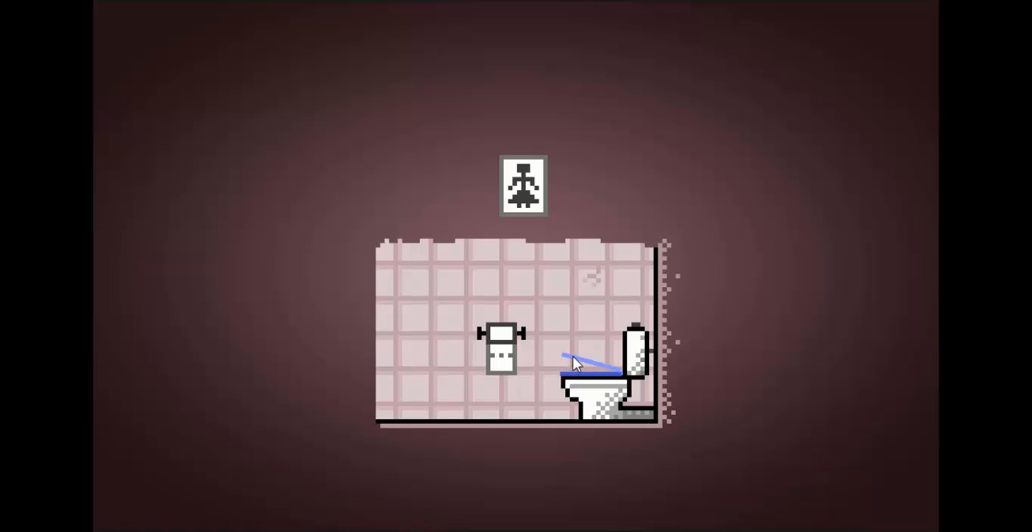